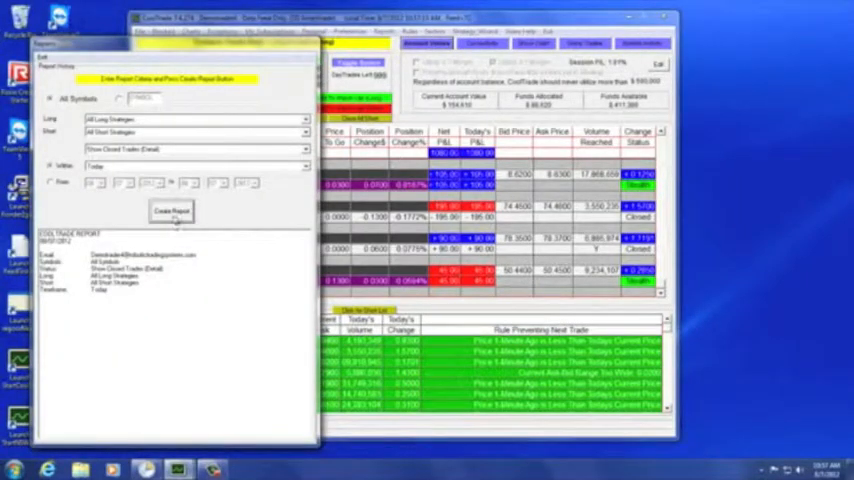
- Create the CoolTrade Report of today's closed trades in detail and reveal the Grand Total
left_click(172, 210)
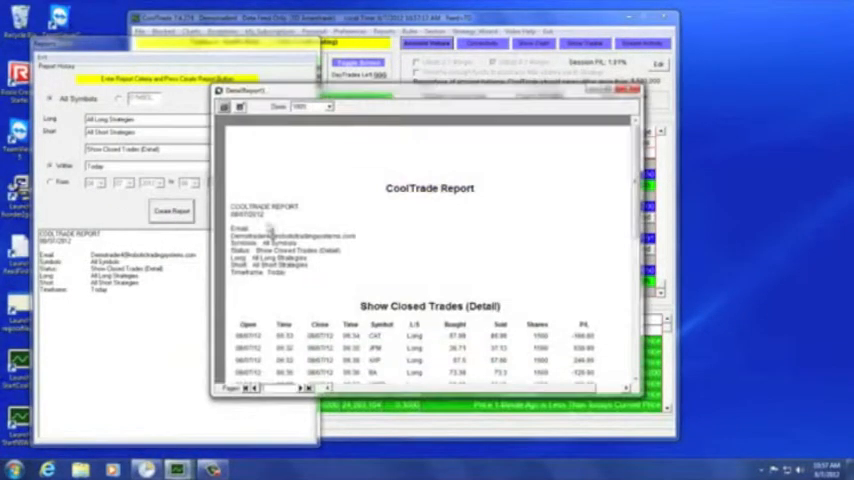
scroll("down", 3)
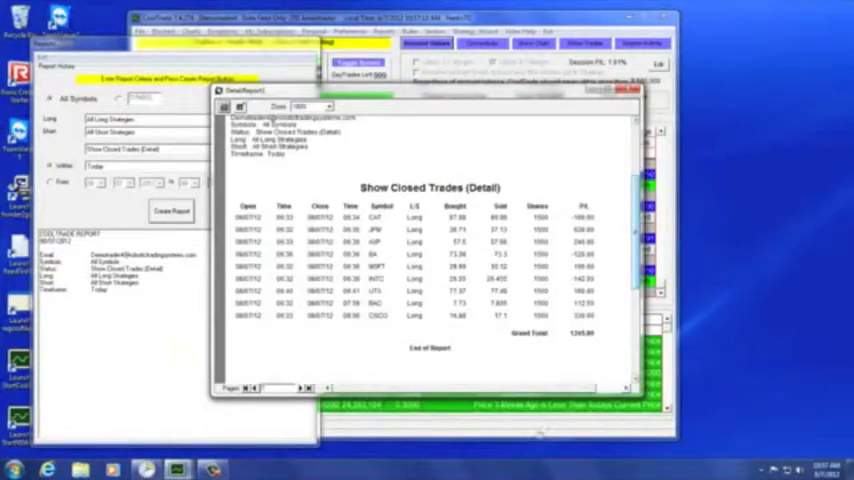